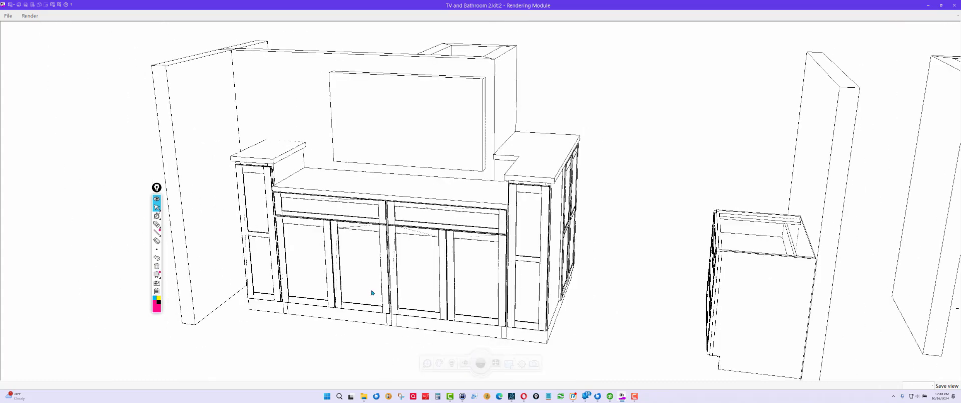
Draw a pink freehand X across the TV panel above the cabinets.
drag(371, 292, 351, 303)
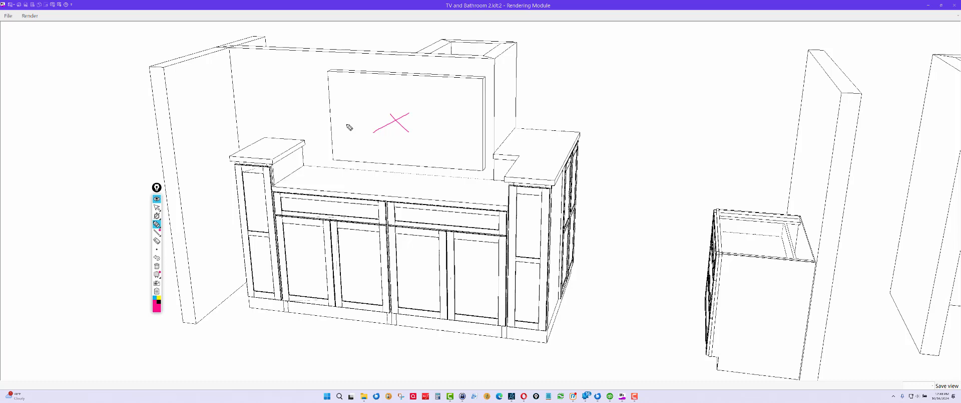
mouse_move(398, 170)
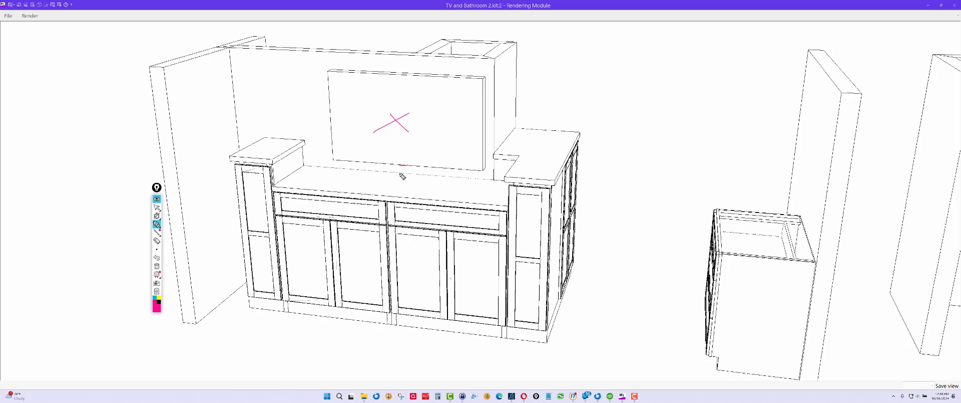
mouse_move(419, 178)
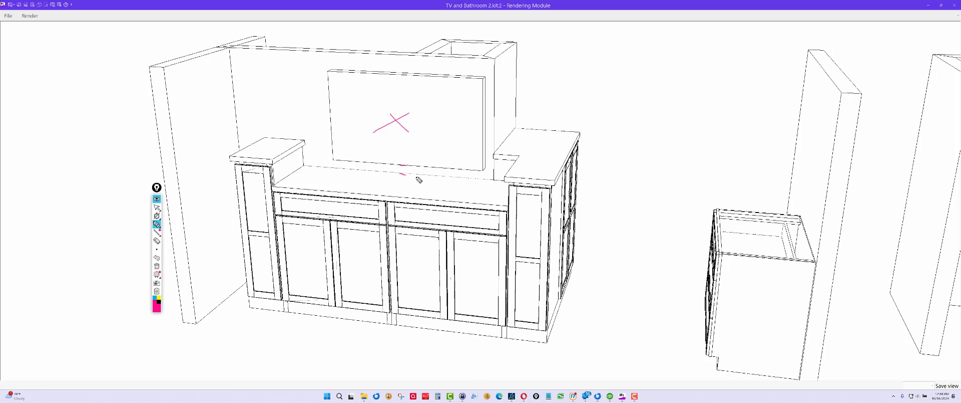
mouse_move(314, 182)
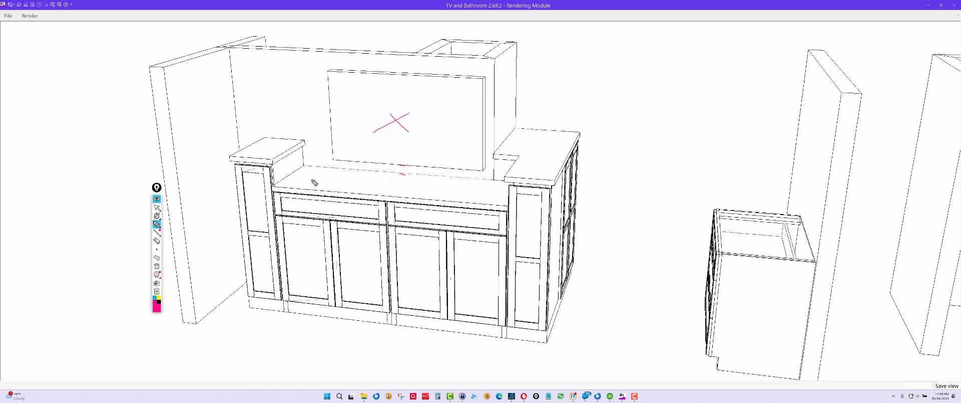
mouse_move(257, 202)
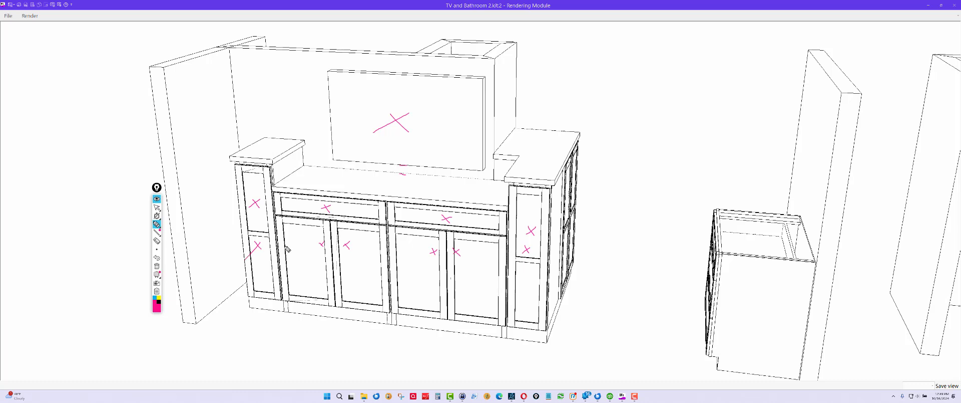
mouse_move(552, 288)
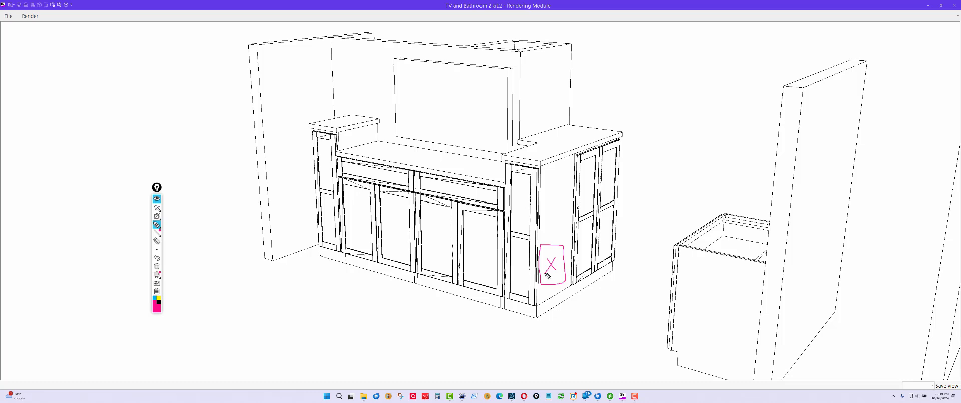
mouse_move(575, 235)
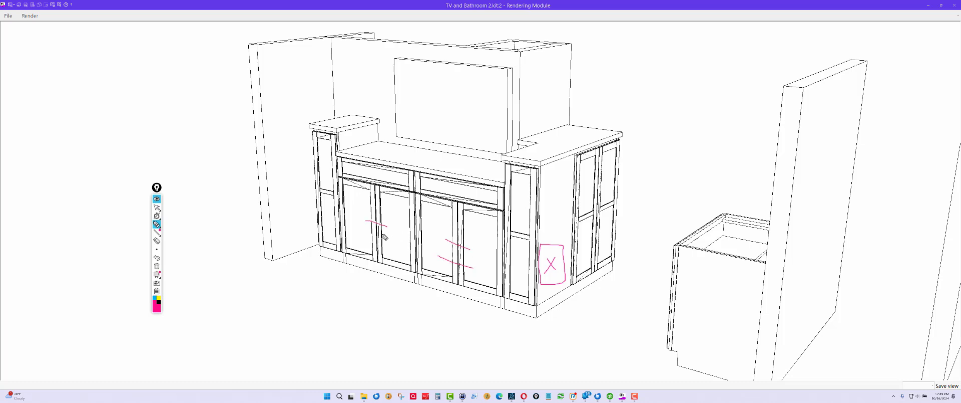
mouse_move(392, 251)
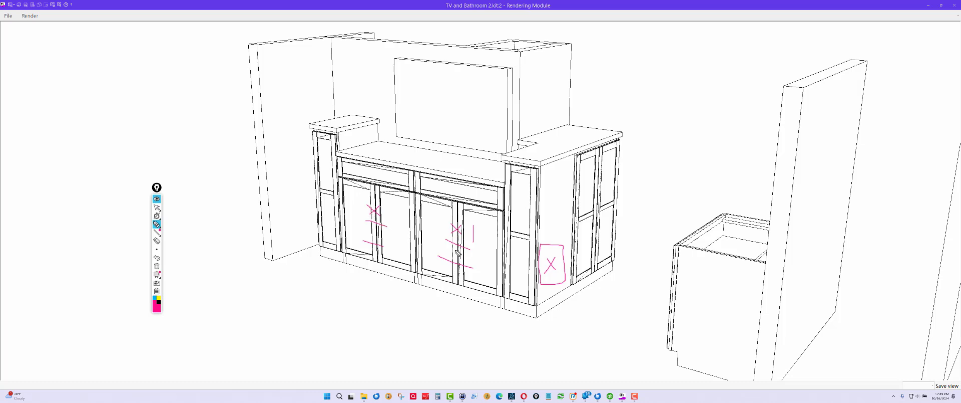
mouse_move(469, 248)
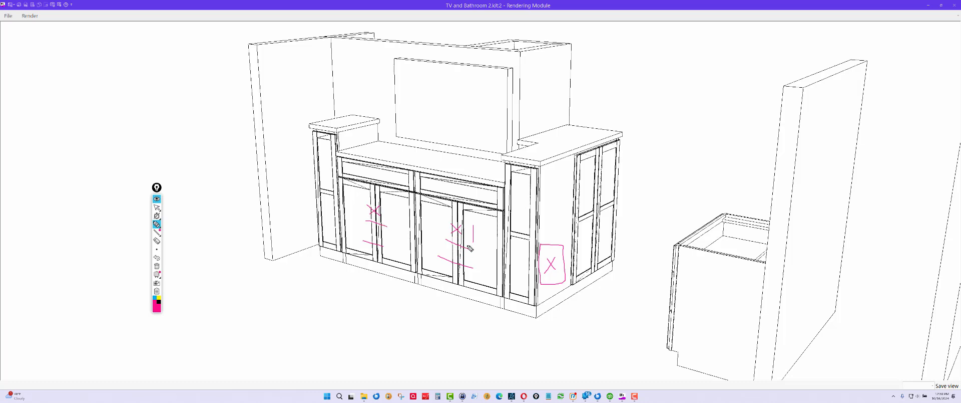
mouse_move(347, 262)
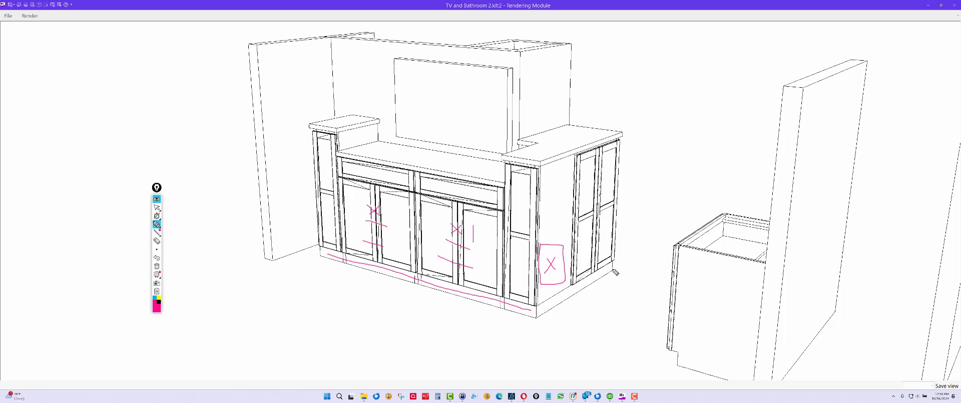
mouse_move(570, 295)
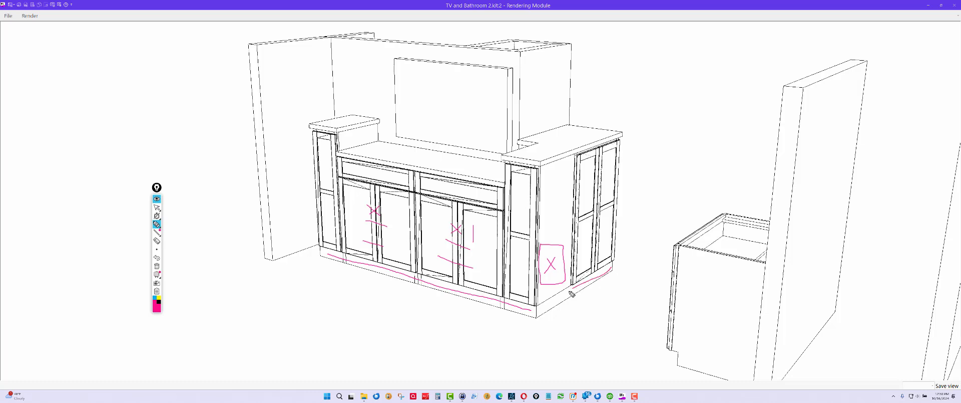
mouse_move(546, 311)
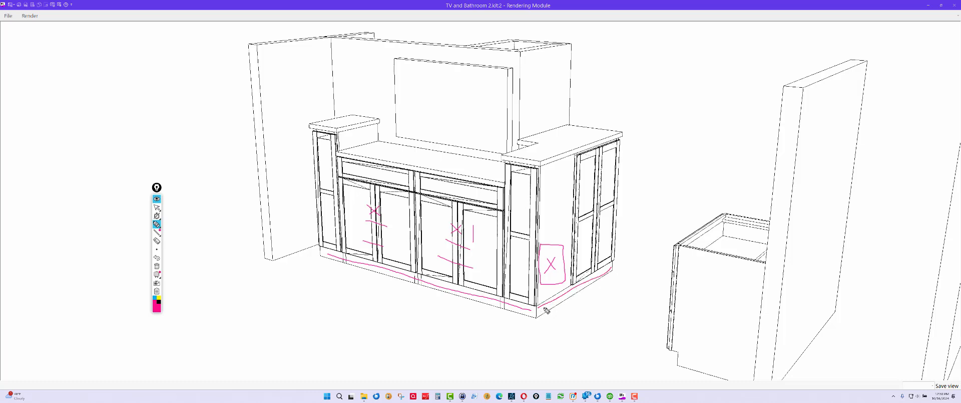
mouse_move(600, 226)
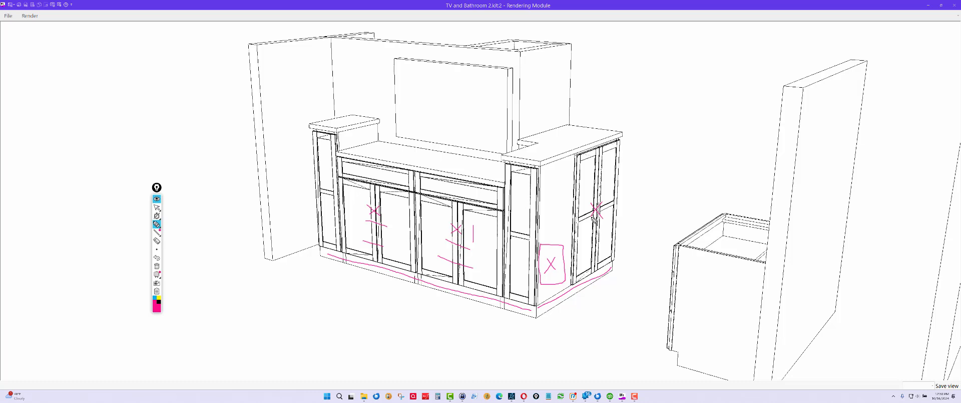
mouse_move(586, 124)
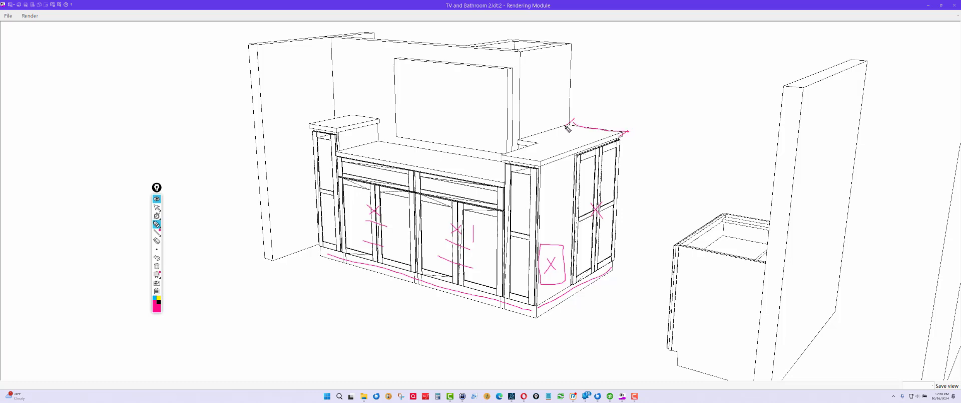
mouse_move(430, 171)
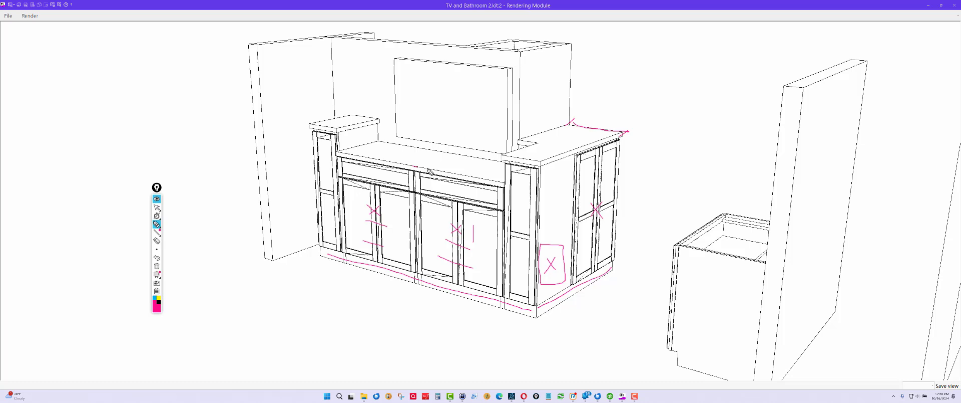
mouse_move(433, 152)
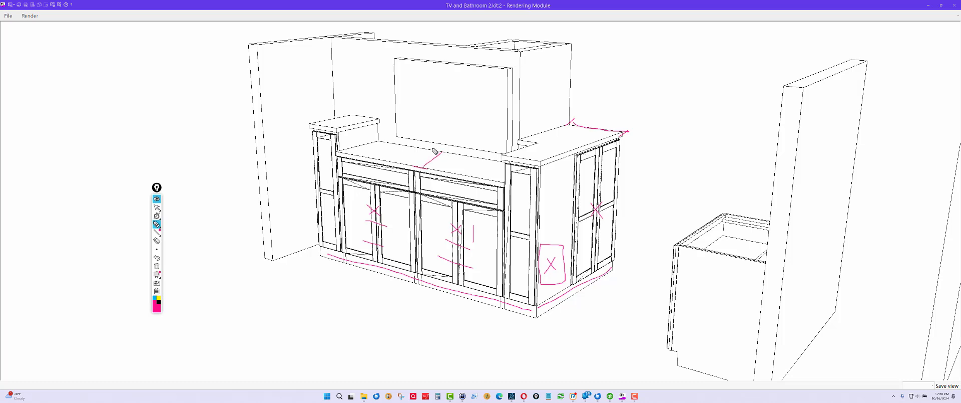
mouse_move(455, 185)
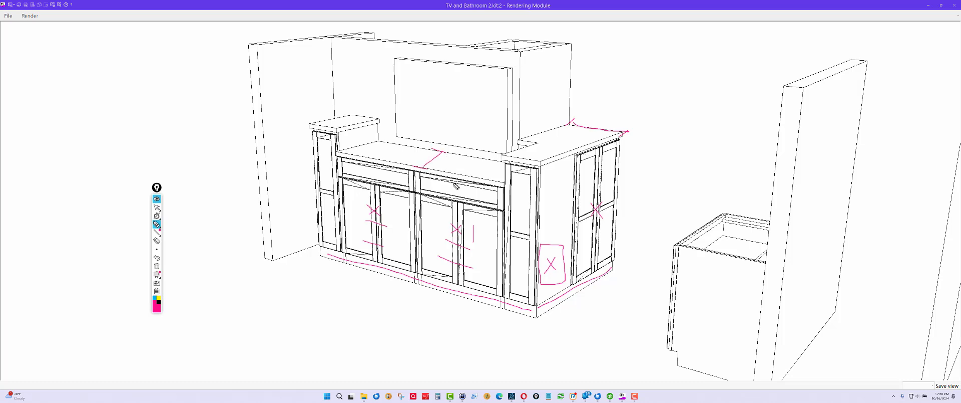
mouse_move(179, 229)
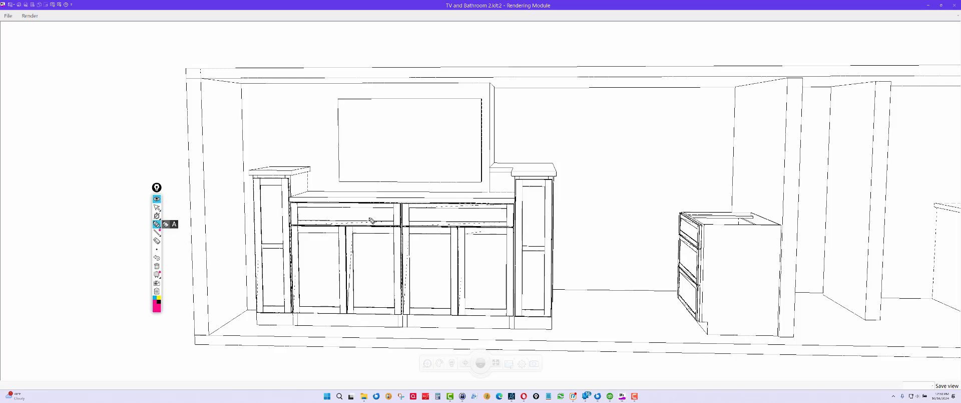
mouse_move(407, 165)
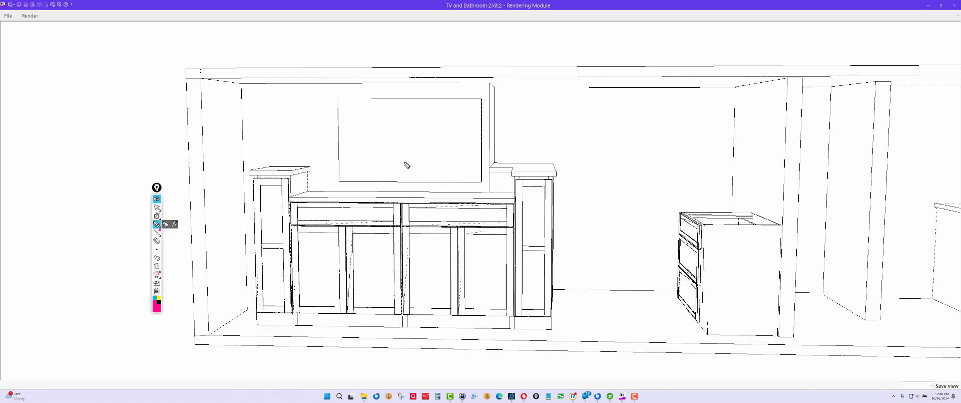
Draw a vertical pink line from the TV down toward the drawer divide.
drag(402, 160, 396, 213)
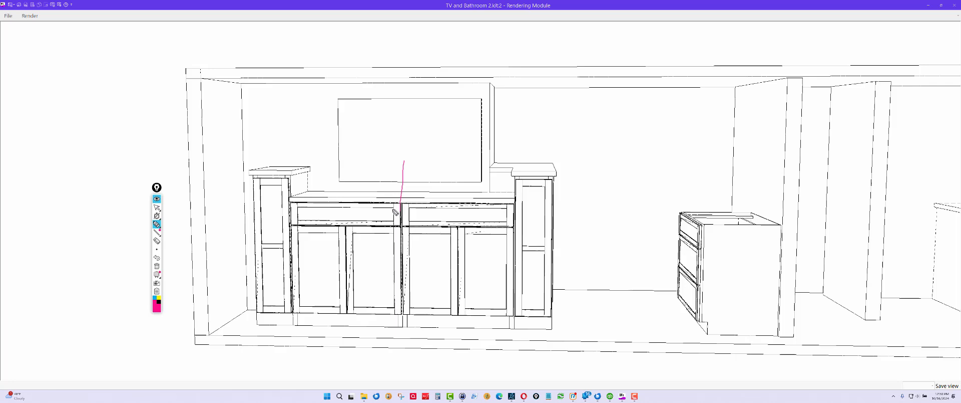
mouse_move(422, 217)
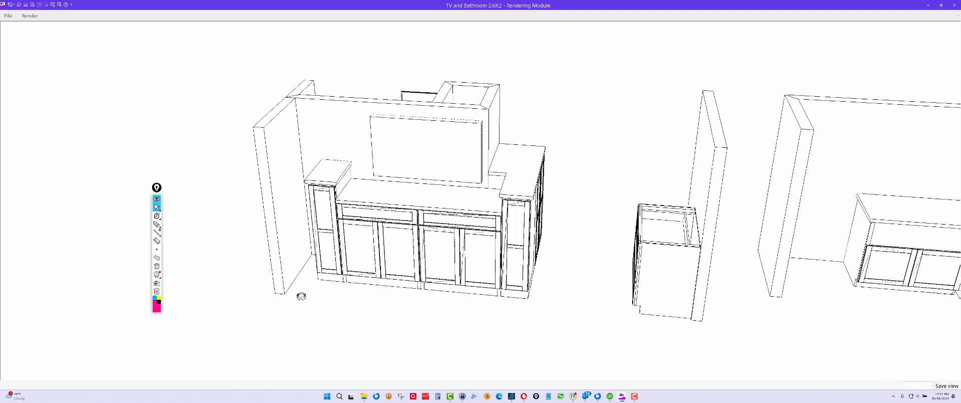
Orbit the entertainment center back into a 3D perspective view.
drag(404, 184, 368, 214)
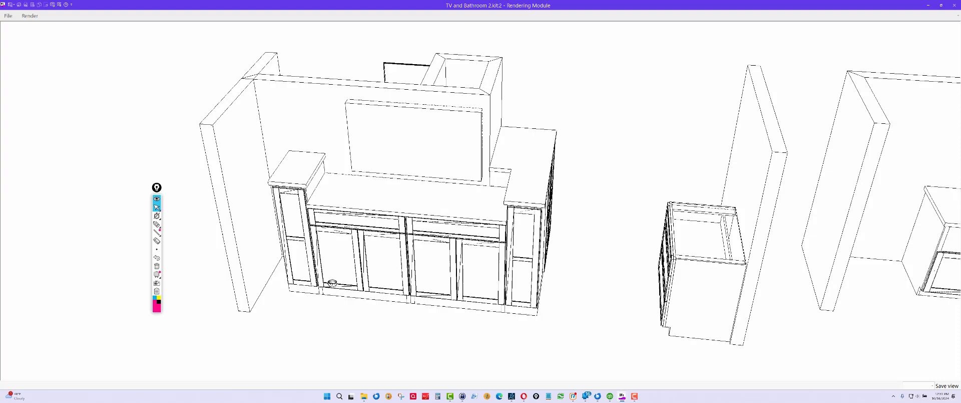
drag(331, 281, 309, 275)
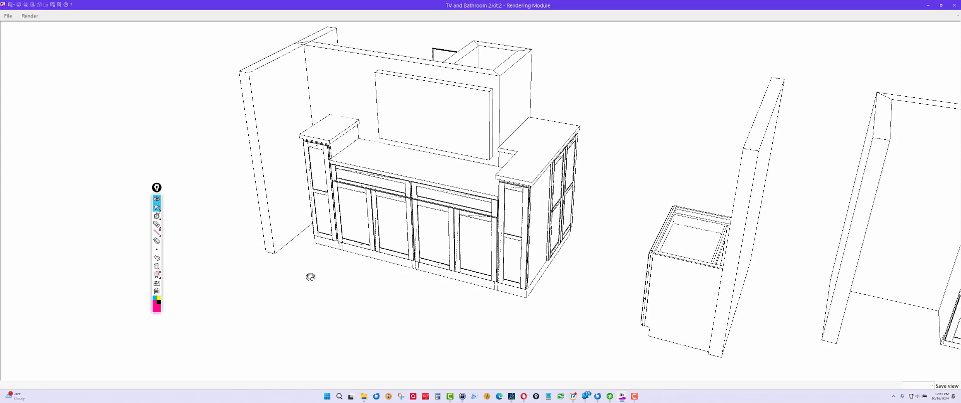